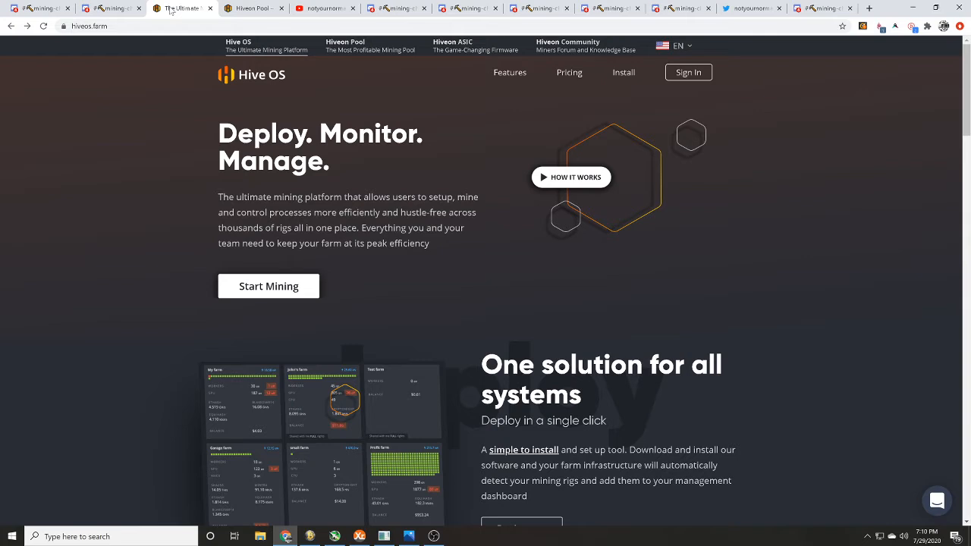
Bring up the Hiveon Pool homepage with its expected daily ETH and ETC earnings.
{"action": "left_click", "coordinate": [251, 8]}
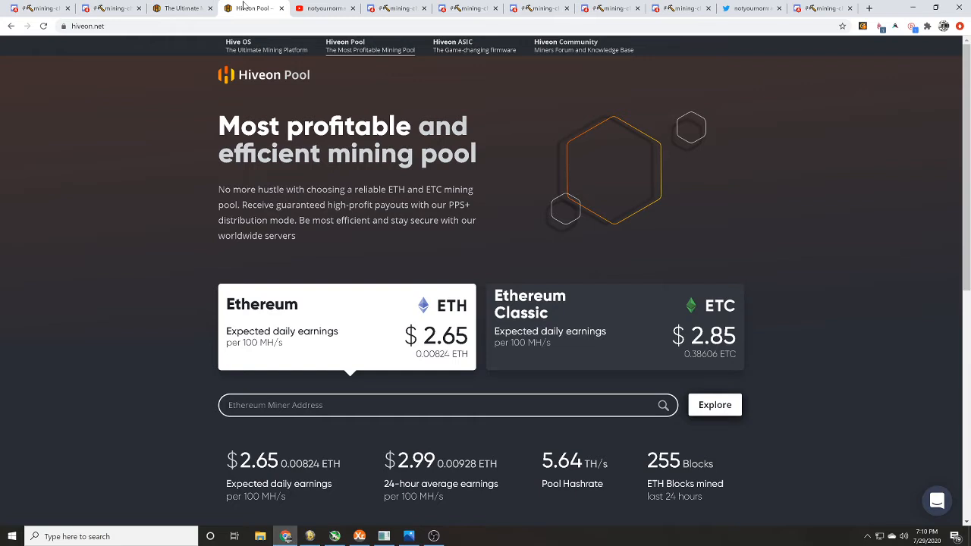
{"action": "left_click", "coordinate": [182, 7]}
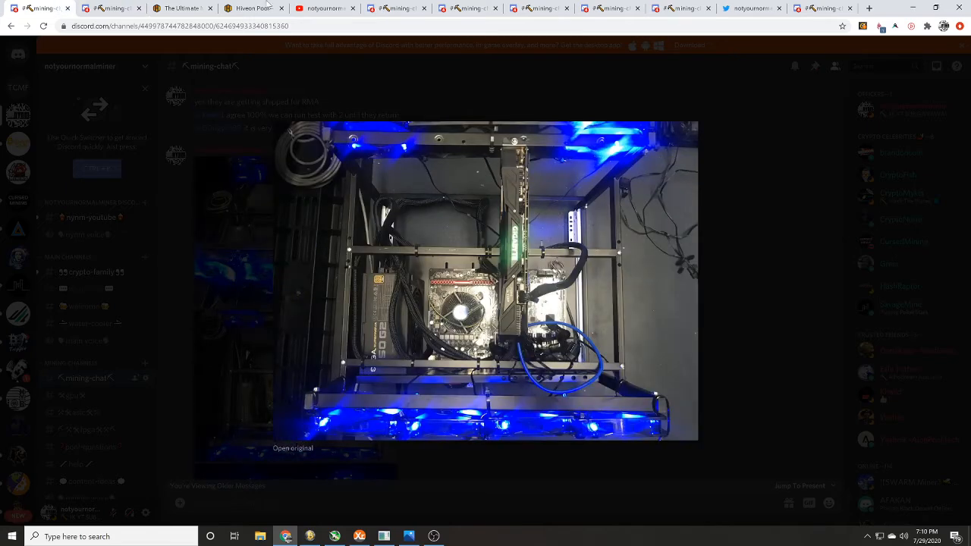
{"action": "mouse_move", "coordinate": [254, 7]}
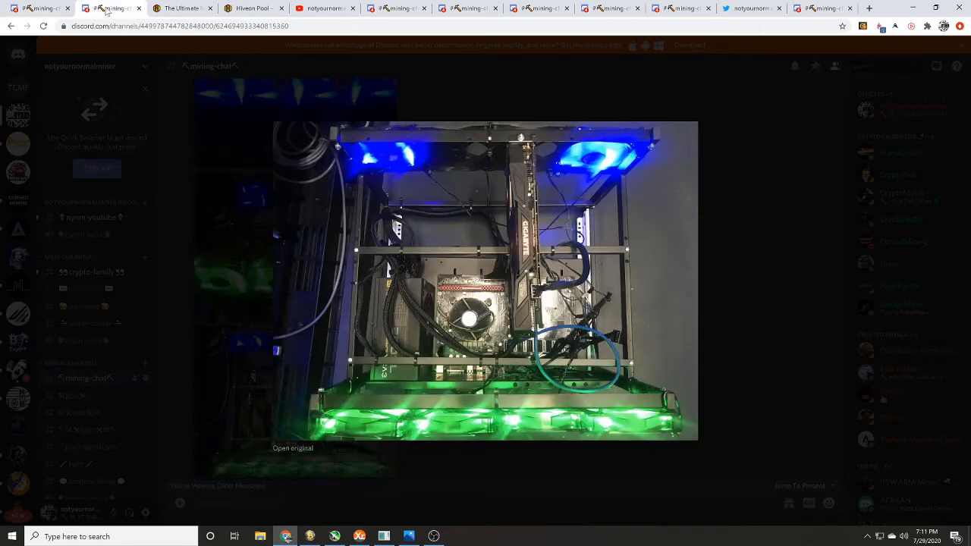
Reveal older NiceHash, ZCoin and Monero mining videos in the YouTube channel's uploads row.
{"action": "left_click", "coordinate": [324, 9]}
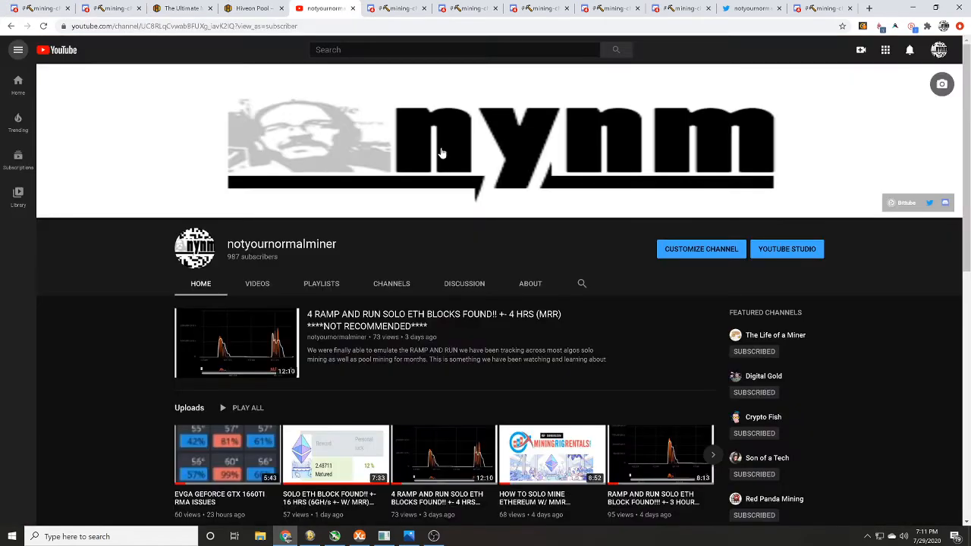
{"action": "scroll", "scroll_direction": "down", "scroll_amount": 3}
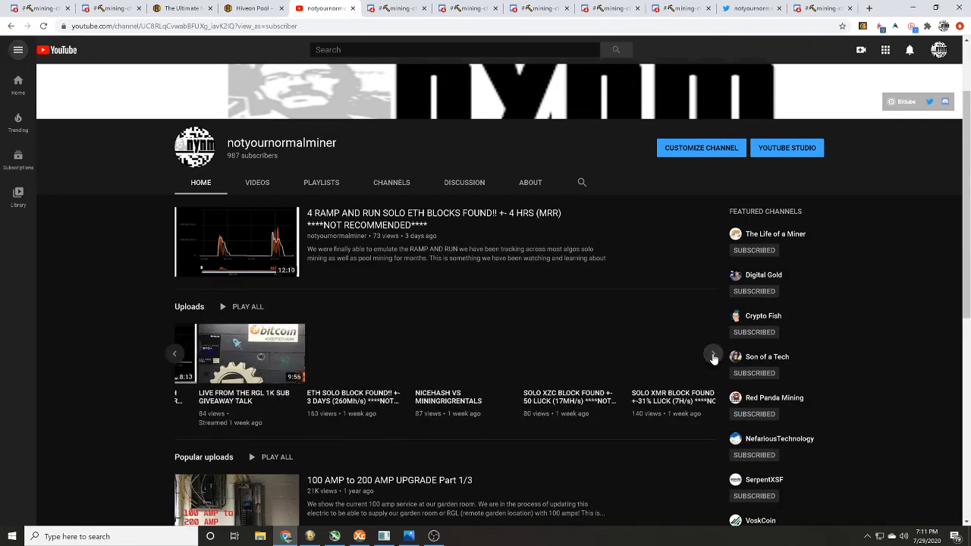
{"action": "left_click", "coordinate": [712, 352]}
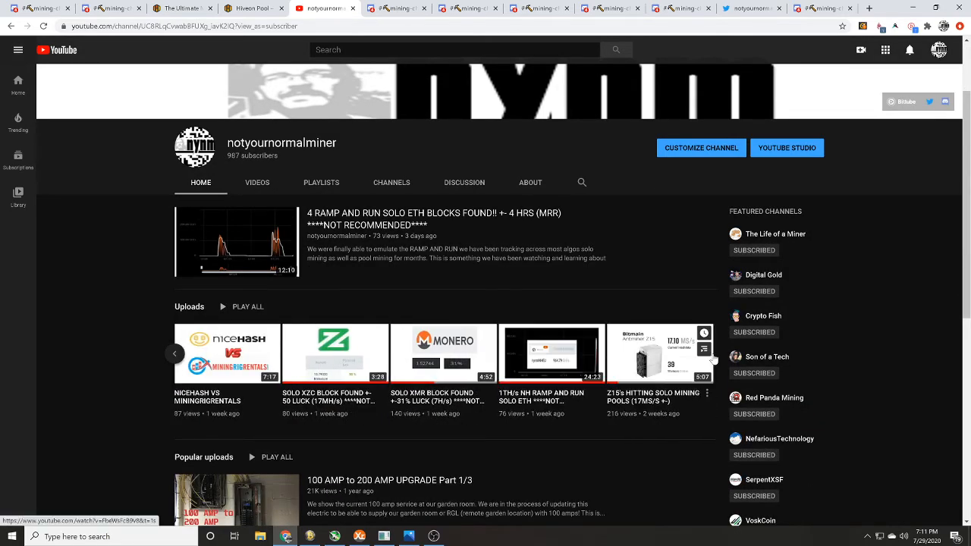
{"action": "scroll", "scroll_direction": "down", "scroll_amount": 3}
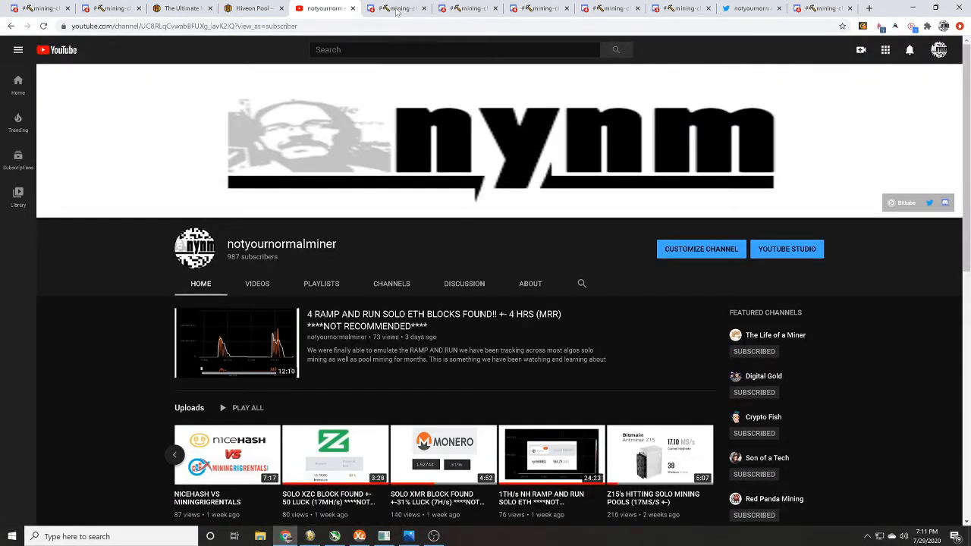
{"action": "left_click", "coordinate": [394, 9]}
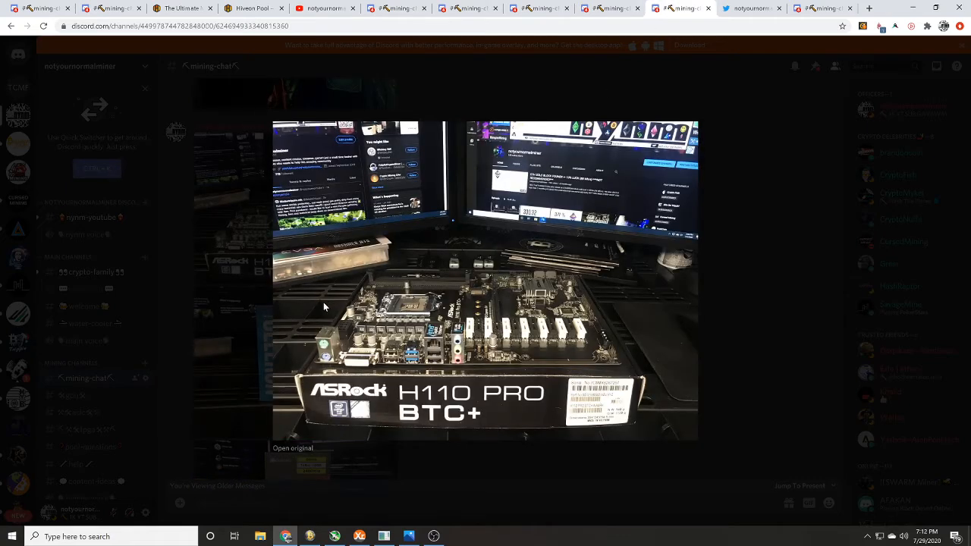
{"action": "mouse_move", "coordinate": [240, 328]}
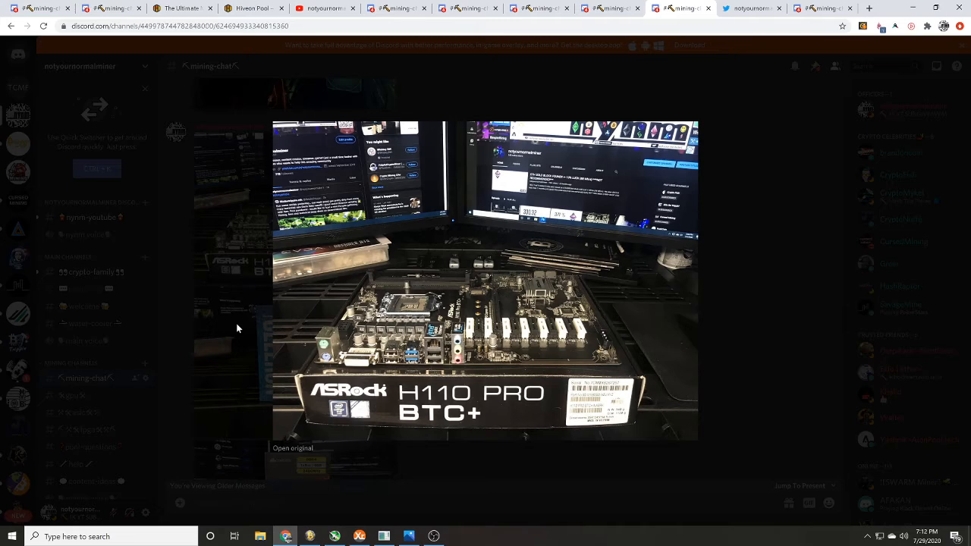
{"action": "mouse_move", "coordinate": [203, 338]}
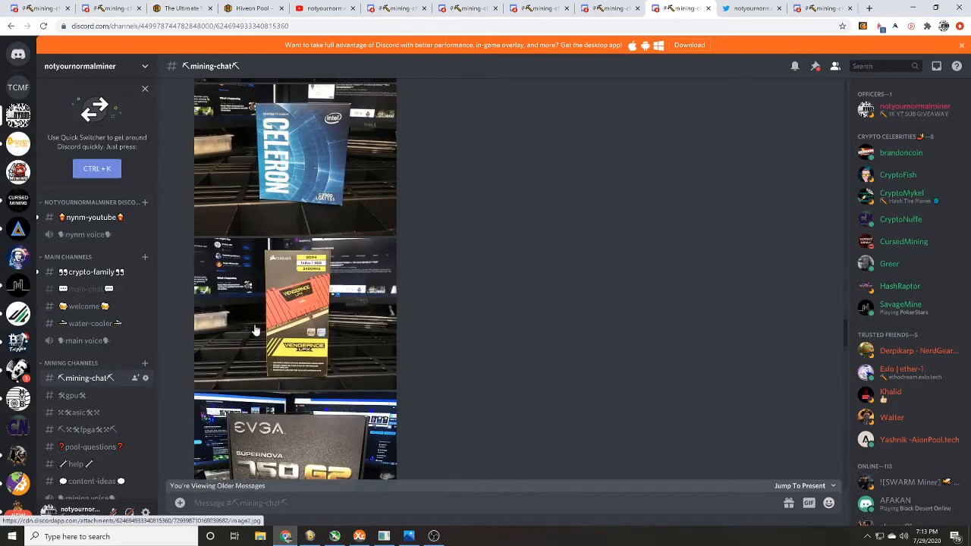
Browse the Discord photos of the Corsair memory, EVGA PSU and Gigabyte GTX 1070 Ti box.
{"action": "left_click", "coordinate": [297, 313]}
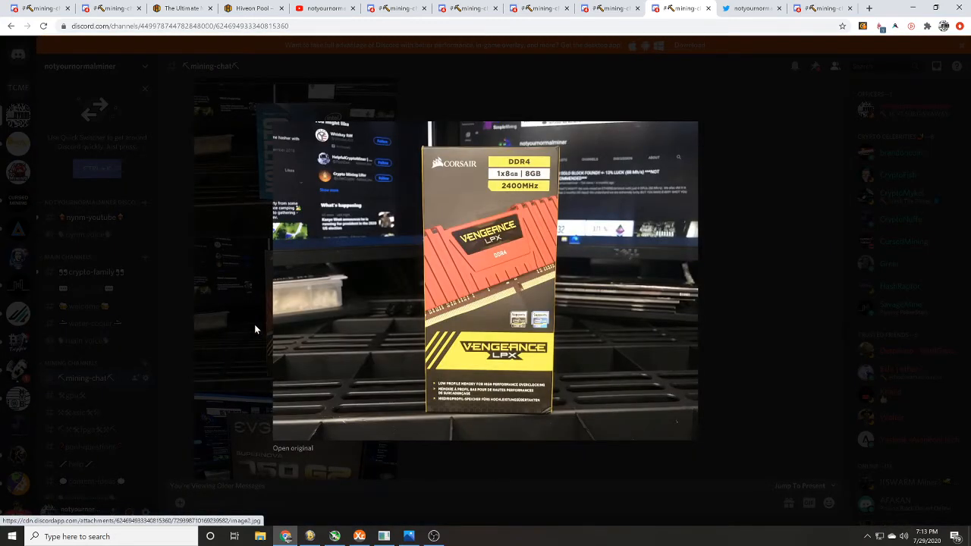
{"action": "mouse_move", "coordinate": [216, 343]}
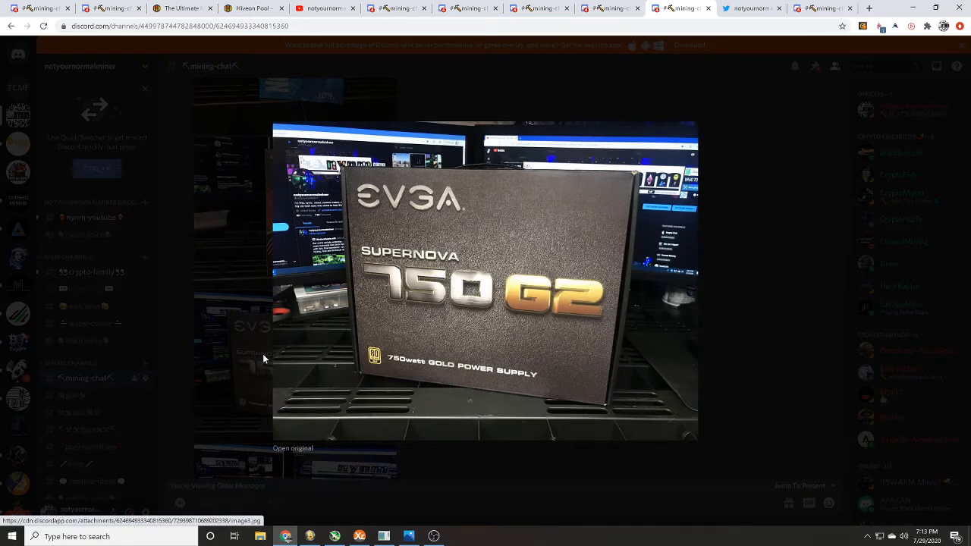
{"action": "mouse_move", "coordinate": [259, 349]}
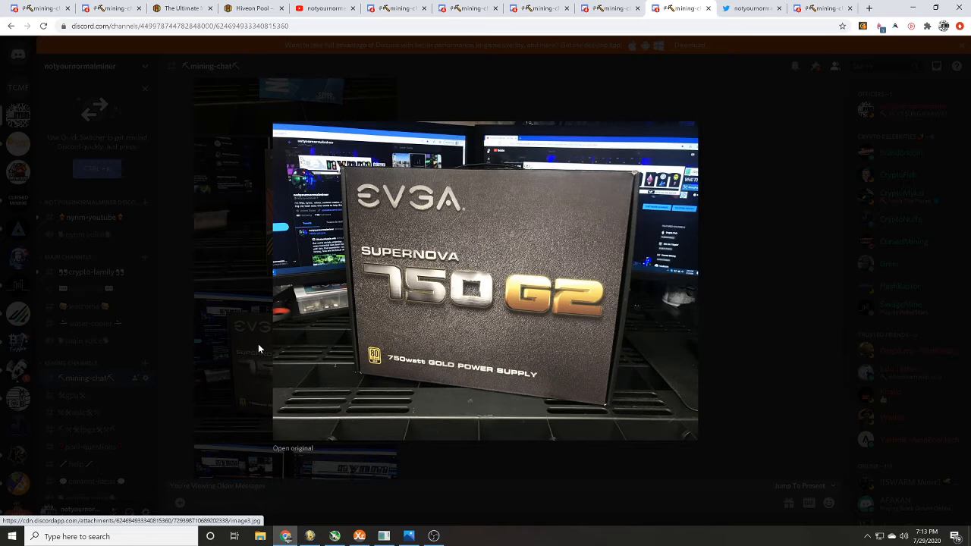
{"action": "mouse_move", "coordinate": [255, 351]}
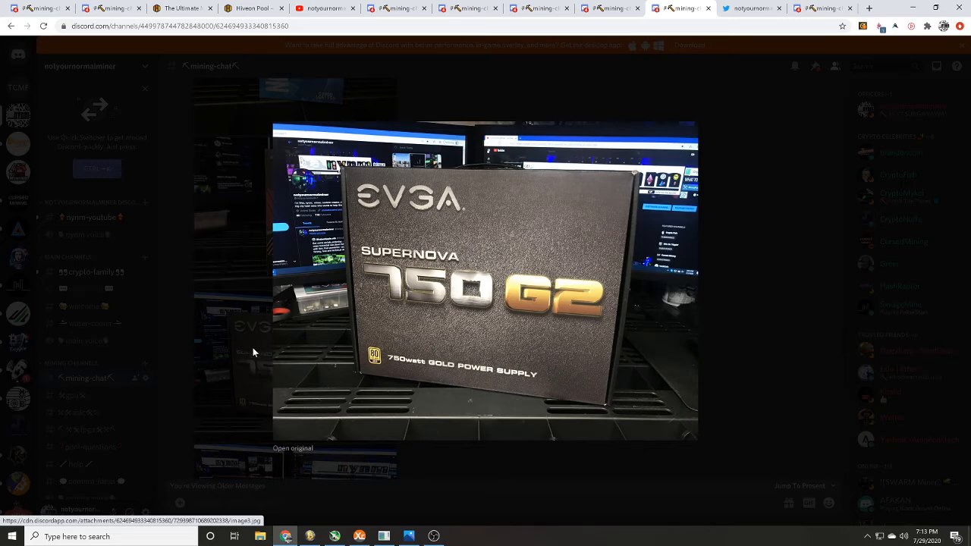
{"action": "mouse_move", "coordinate": [246, 355]}
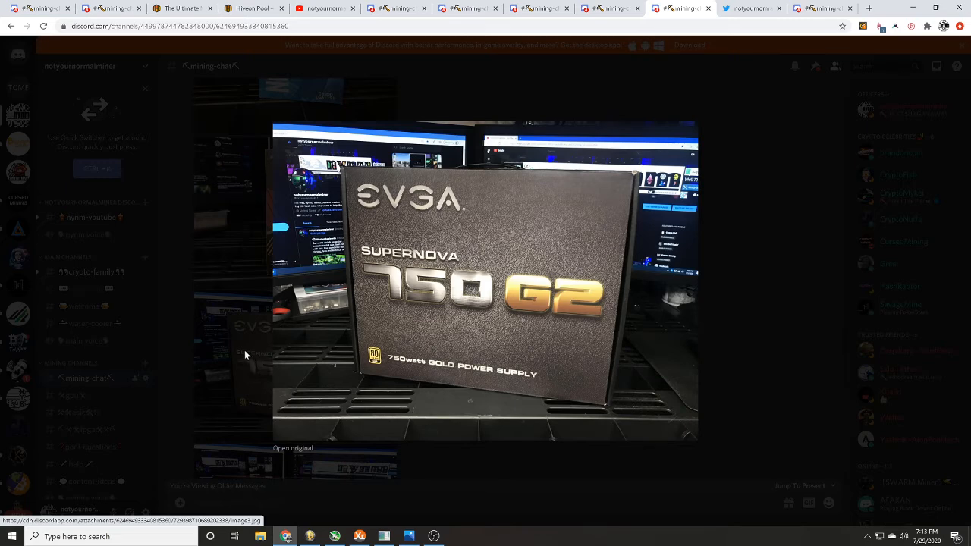
{"action": "left_click", "coordinate": [145, 88]}
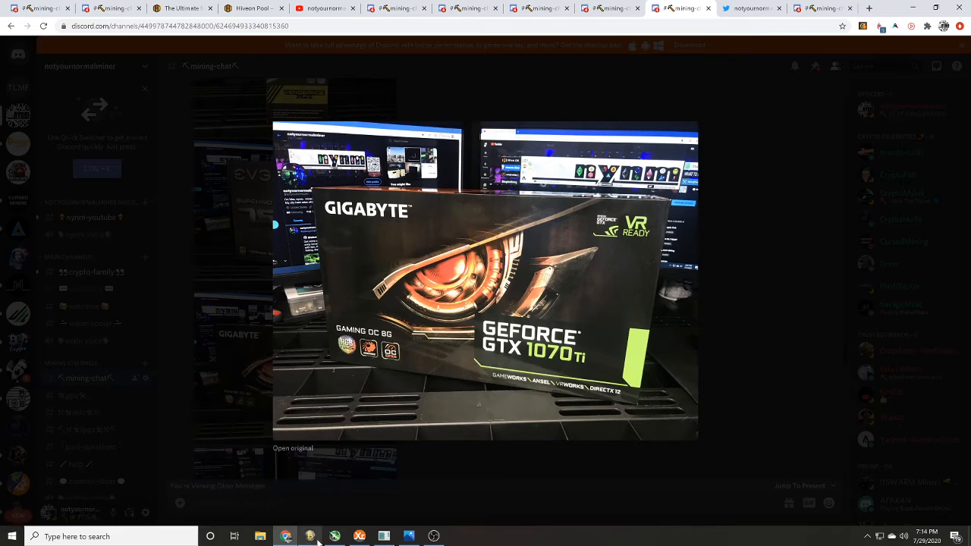
{"action": "left_click", "coordinate": [409, 536]}
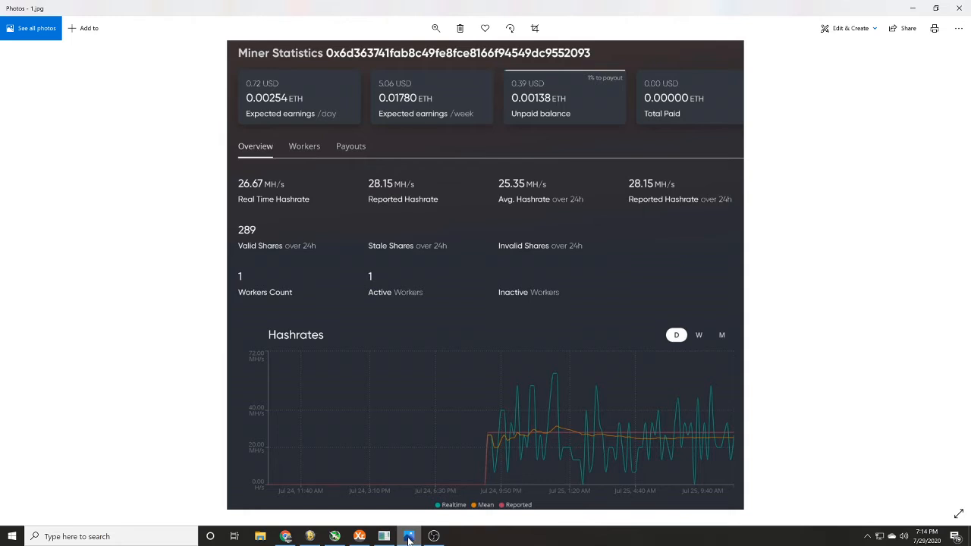
{"action": "mouse_move", "coordinate": [818, 422]}
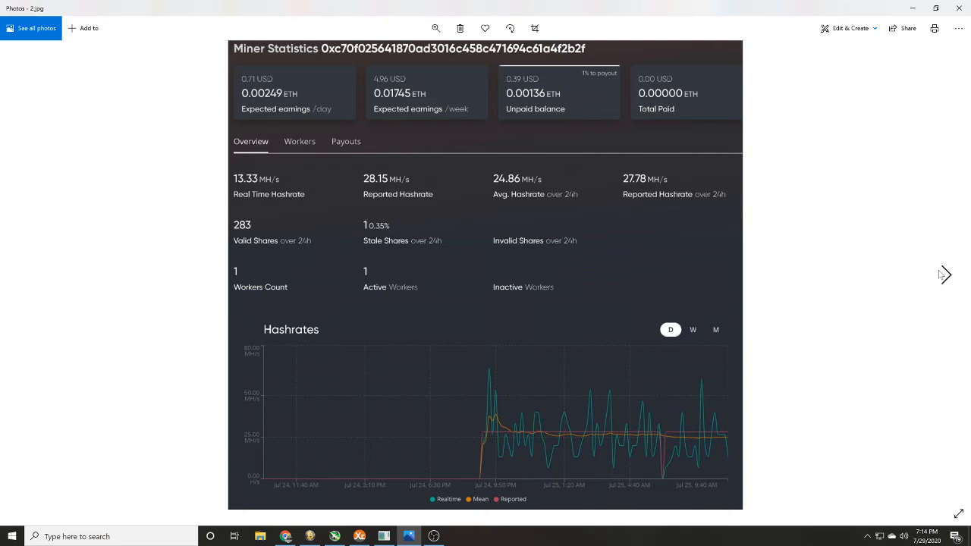
Advance to the second rig's pool screenshot showing 26.78 MH/s average and 572 valid shares.
{"action": "left_click", "coordinate": [943, 274]}
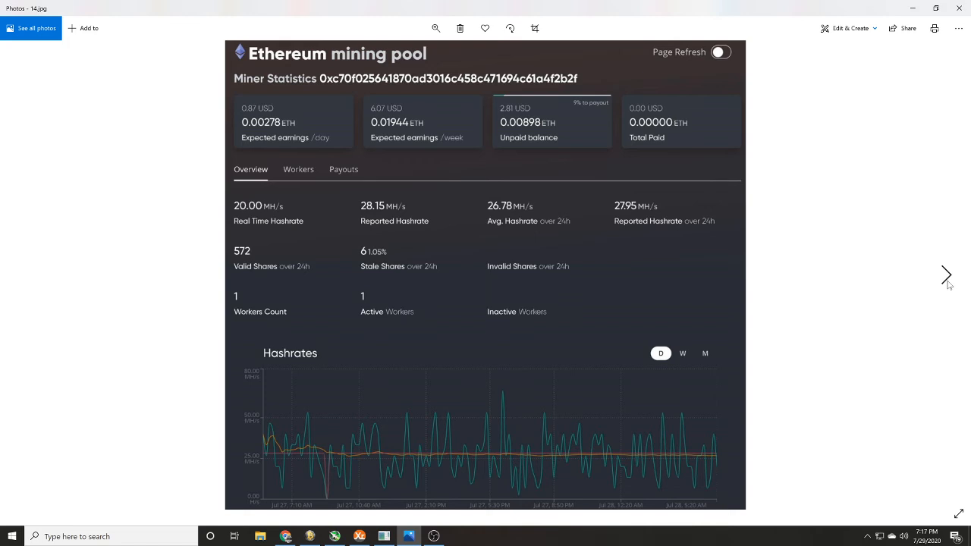
Show the Hive OS worker card for the GTX 1070 Ti running PhoenixMiner and XMRig.
{"action": "left_click", "coordinate": [946, 275]}
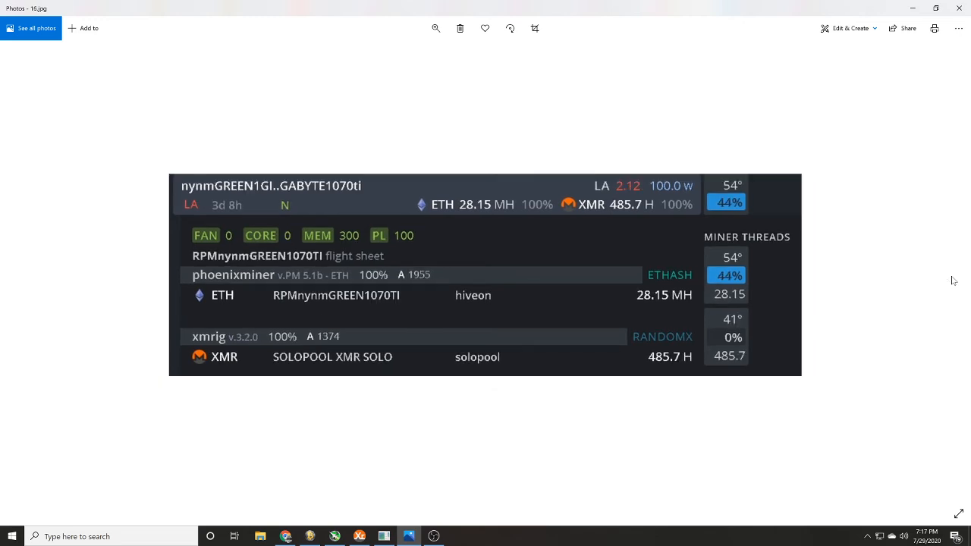
{"action": "mouse_move", "coordinate": [950, 284]}
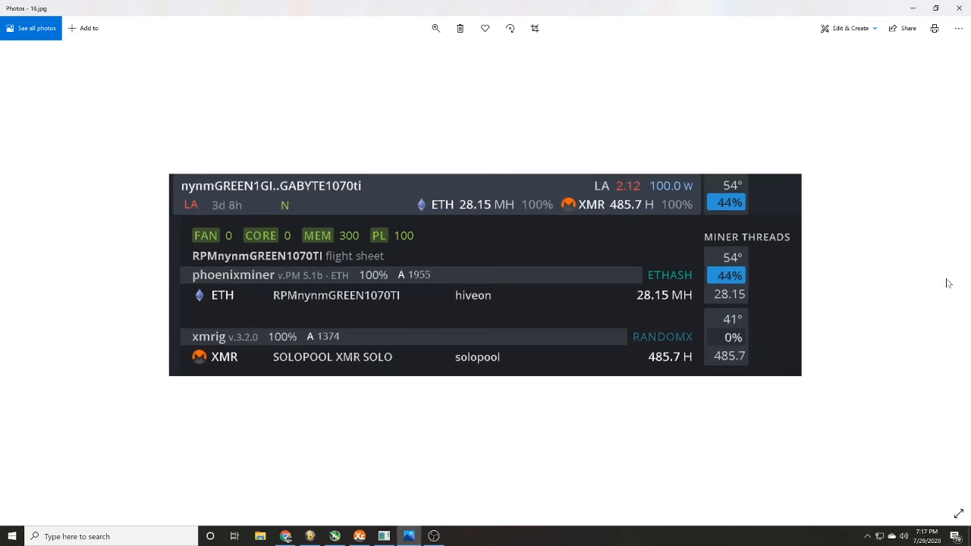
{"action": "mouse_move", "coordinate": [502, 347]}
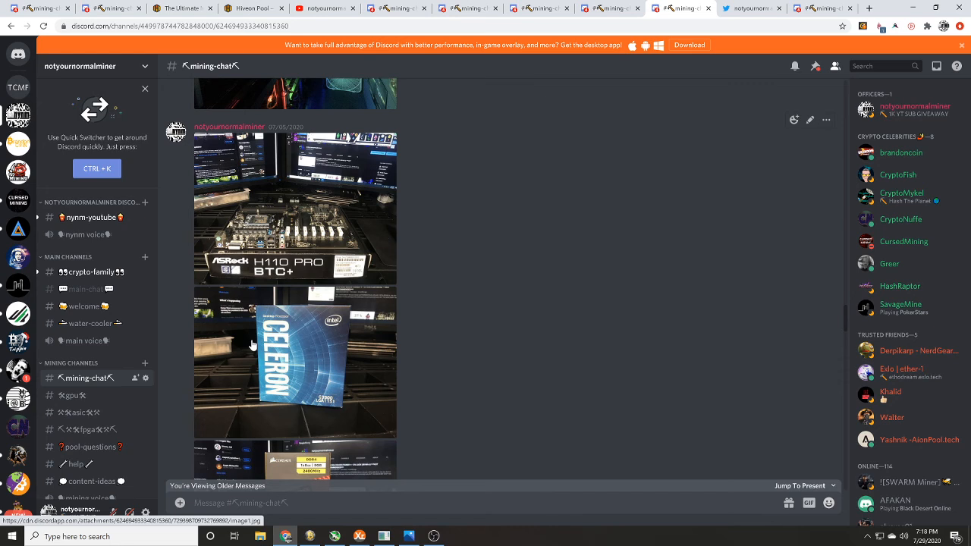
{"action": "mouse_move", "coordinate": [248, 340]}
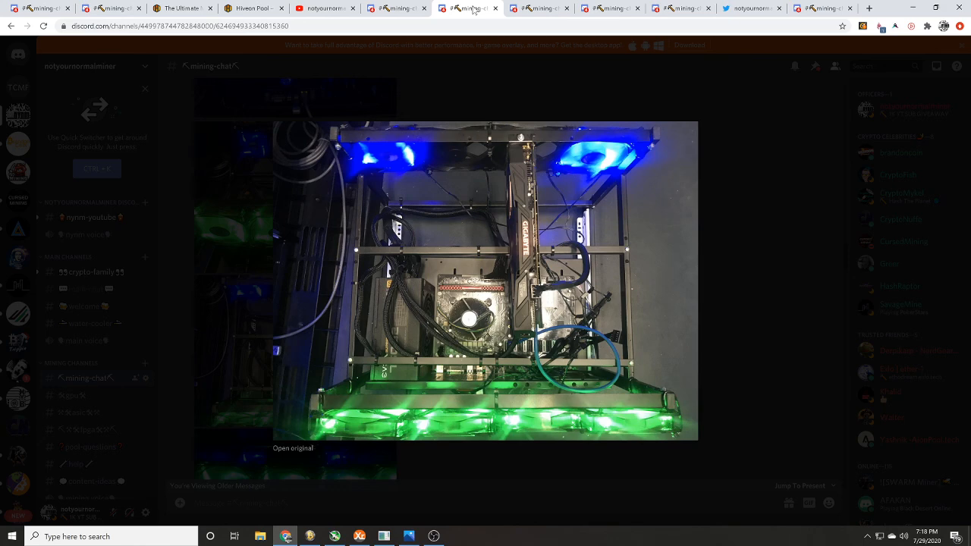
{"action": "mouse_move", "coordinate": [522, 14]}
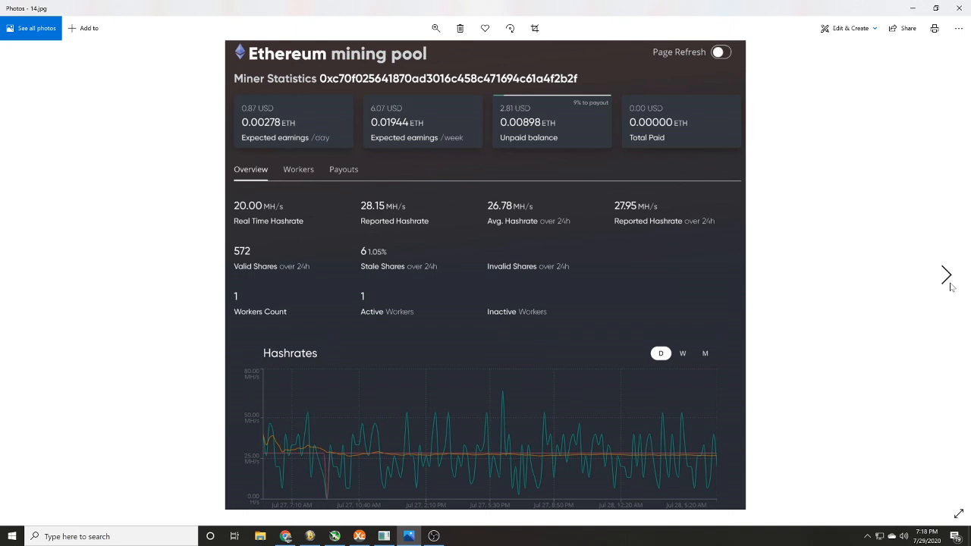
{"action": "mouse_move", "coordinate": [55, 282]}
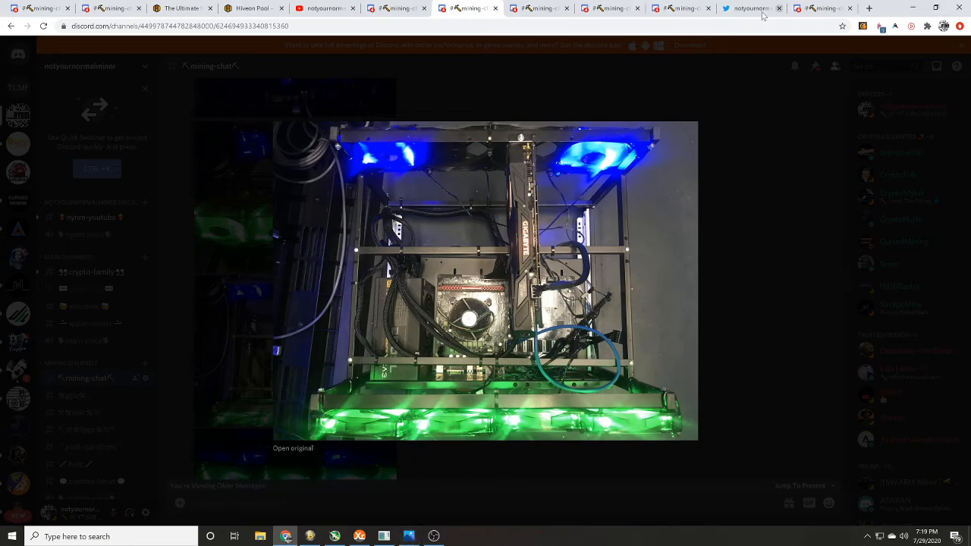
View the Your Luck chart, then show the other rig's 26.67 MH/s pool statistics screenshot.
{"action": "left_click", "coordinate": [751, 9]}
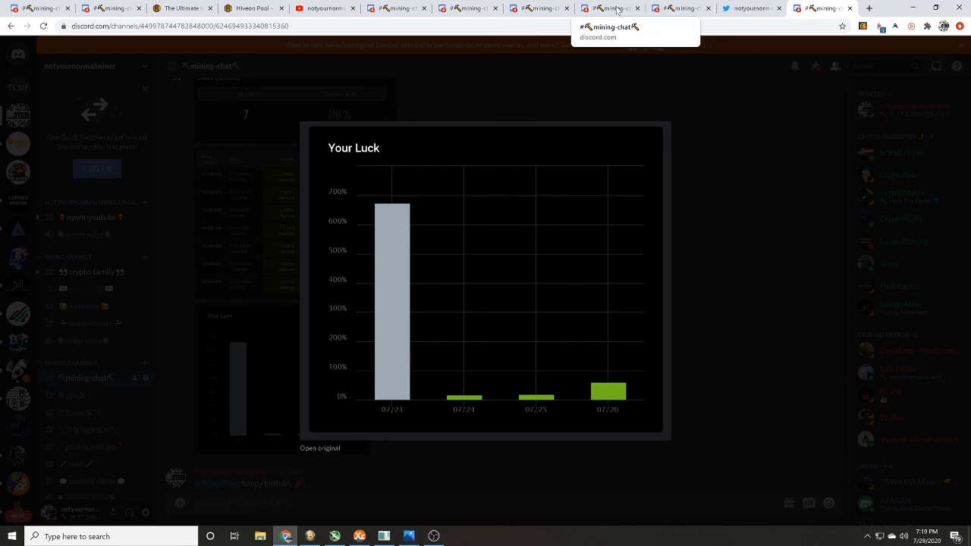
{"action": "mouse_move", "coordinate": [497, 428]}
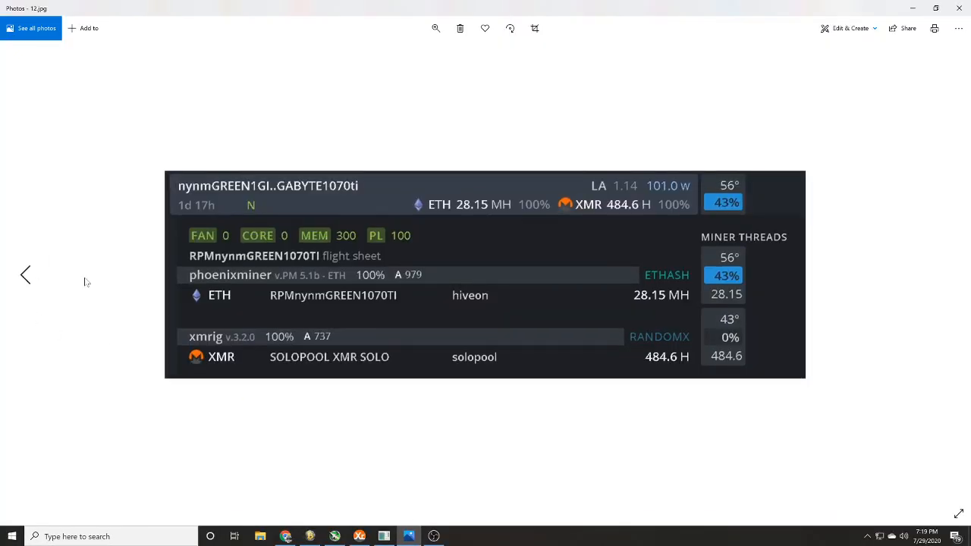
{"action": "left_click", "coordinate": [947, 275]}
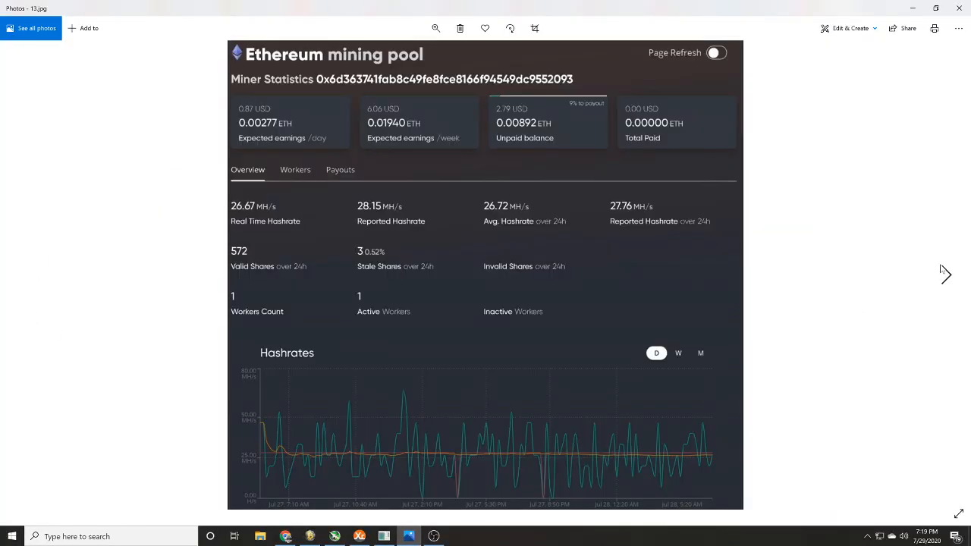